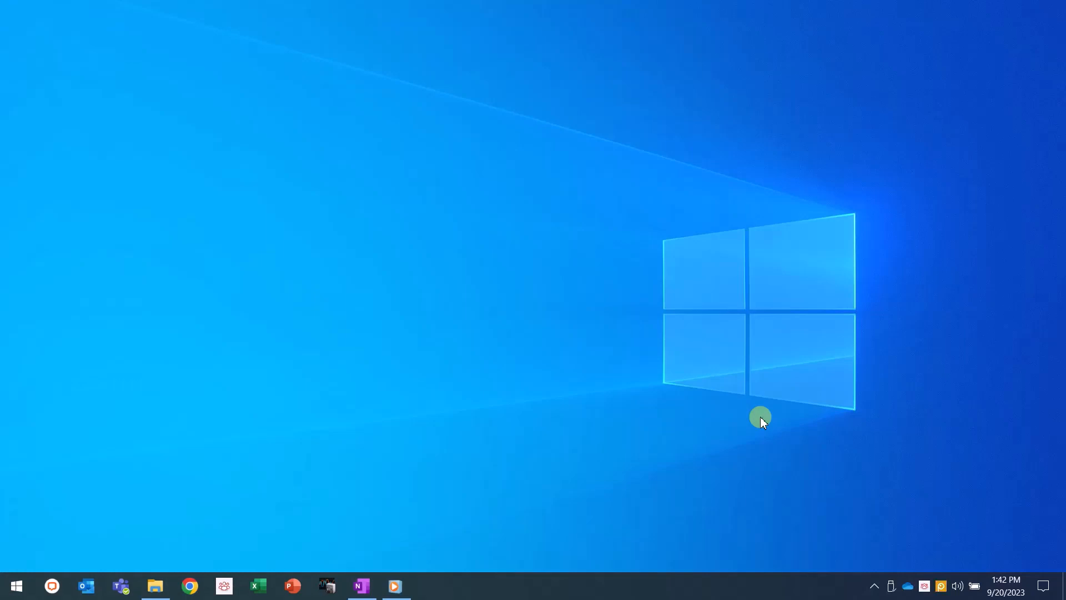
mouse_move(452, 487)
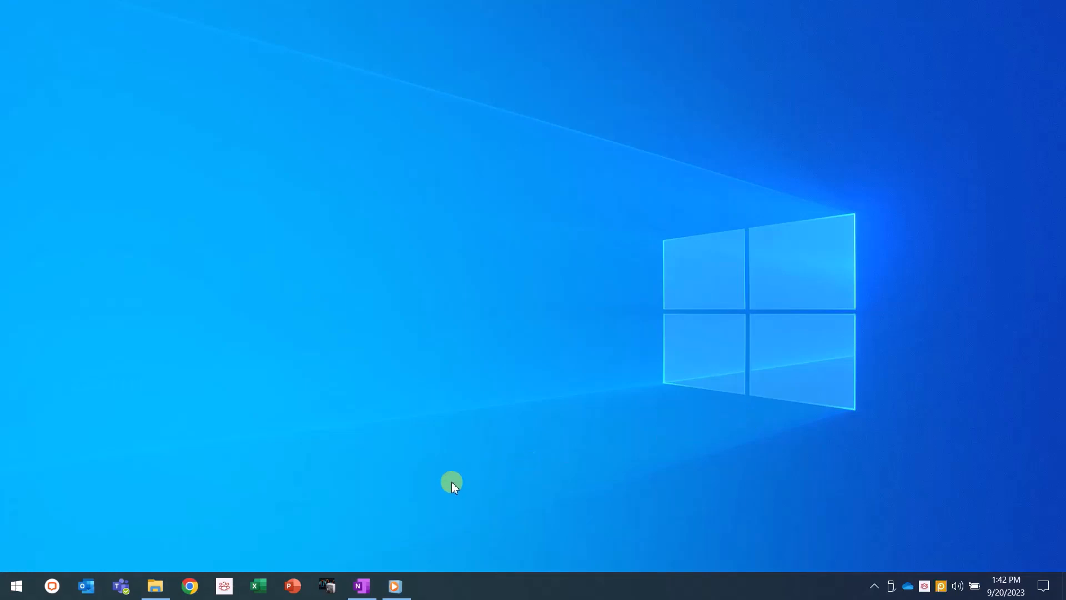
mouse_move(476, 591)
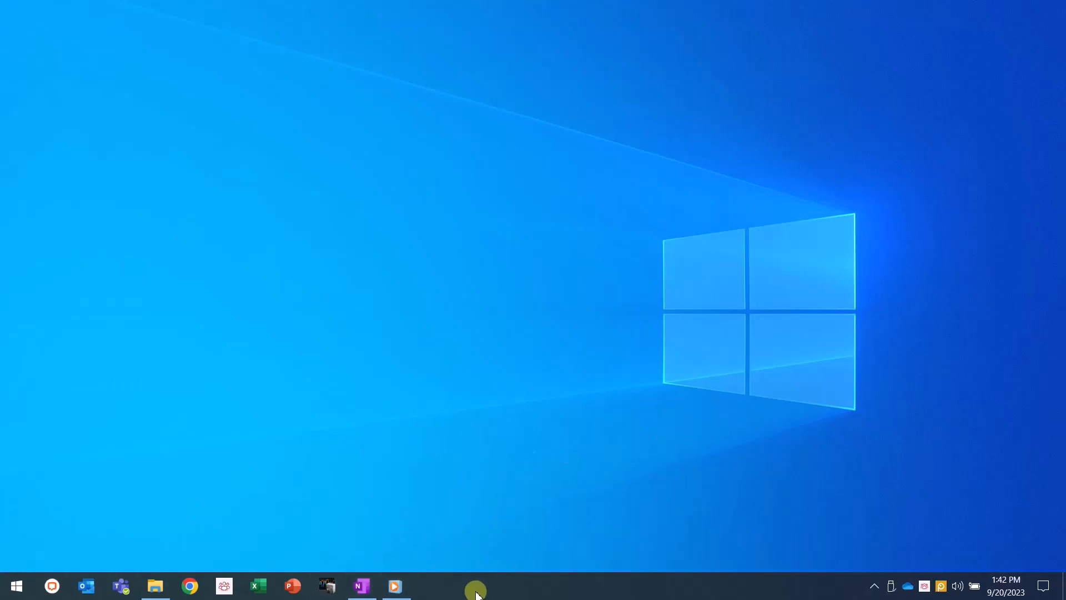
Launch WAVE LOGGER X from its desktop shortcut
left_click(326, 585)
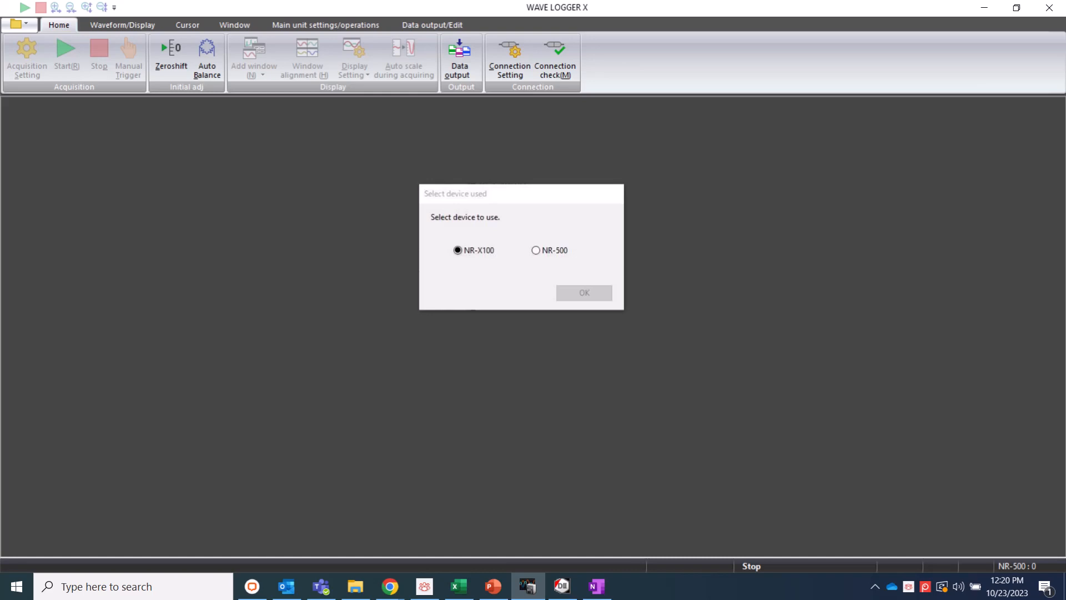
Confirm NR-X100 as the device, opening an empty Untitled1 workspace
left_click(583, 293)
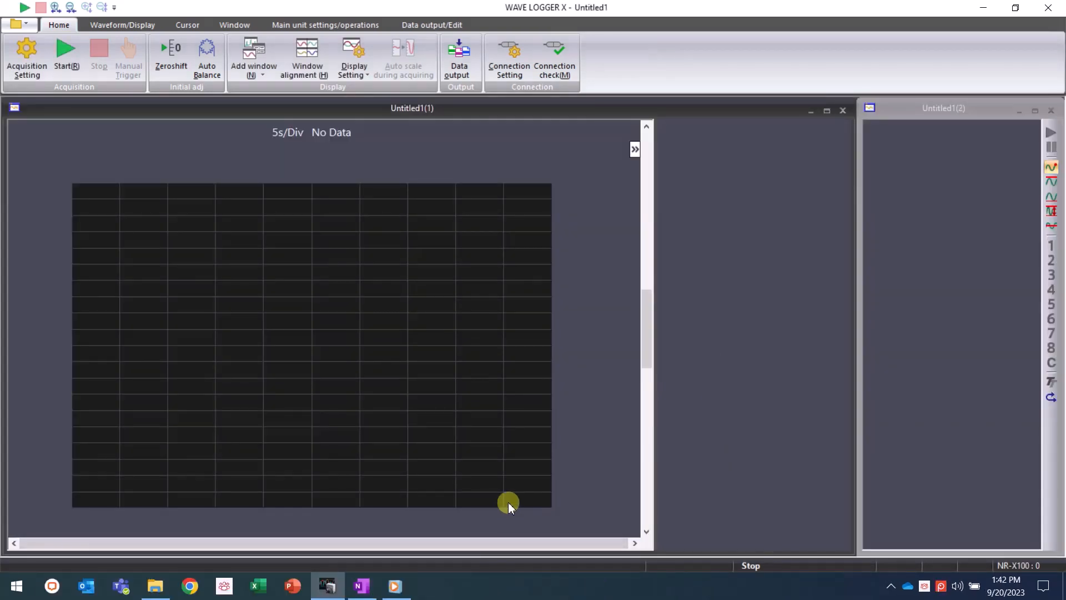
mouse_move(418, 408)
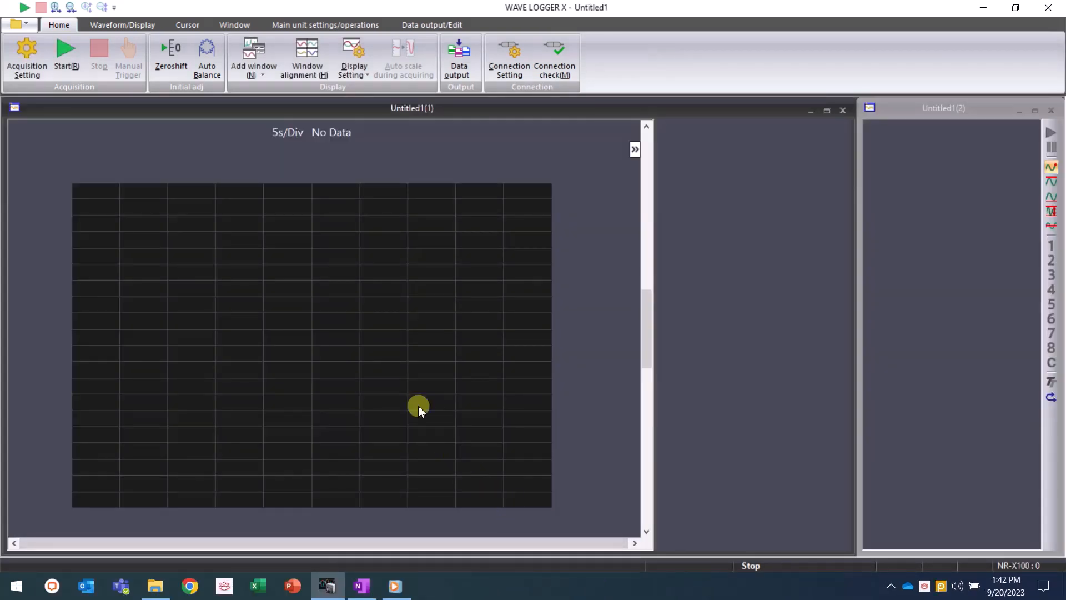
mouse_move(251, 247)
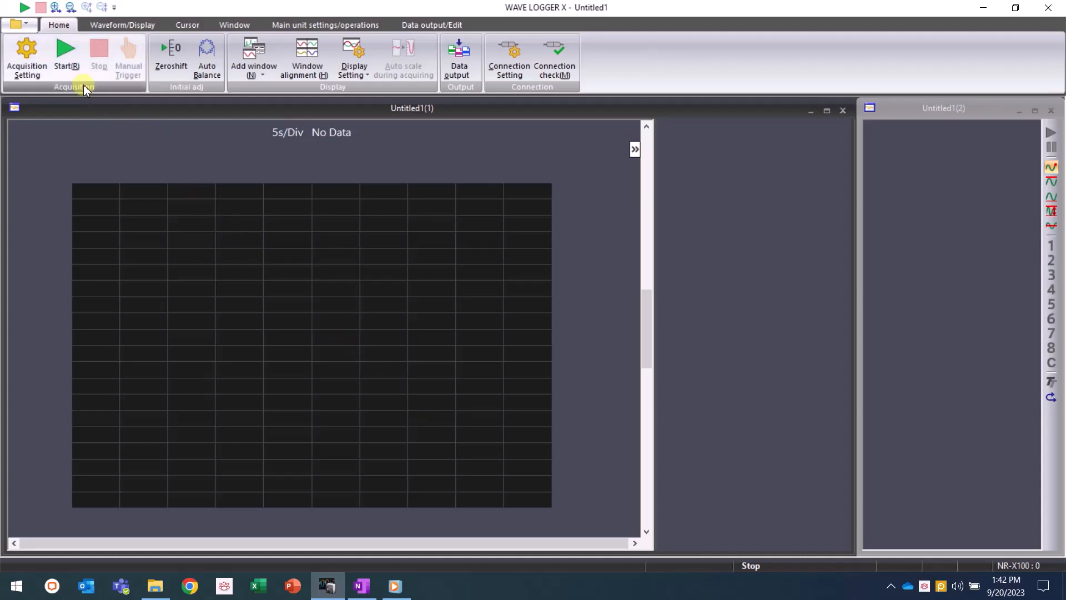
Open System Configuration Setting from the Environment menu
left_click(19, 24)
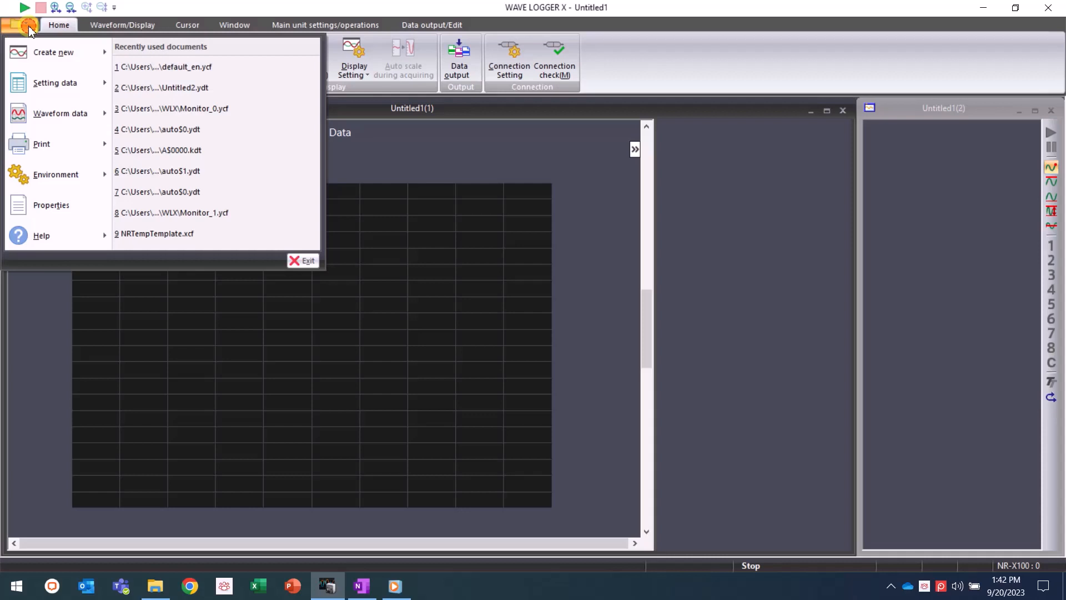
mouse_move(59, 113)
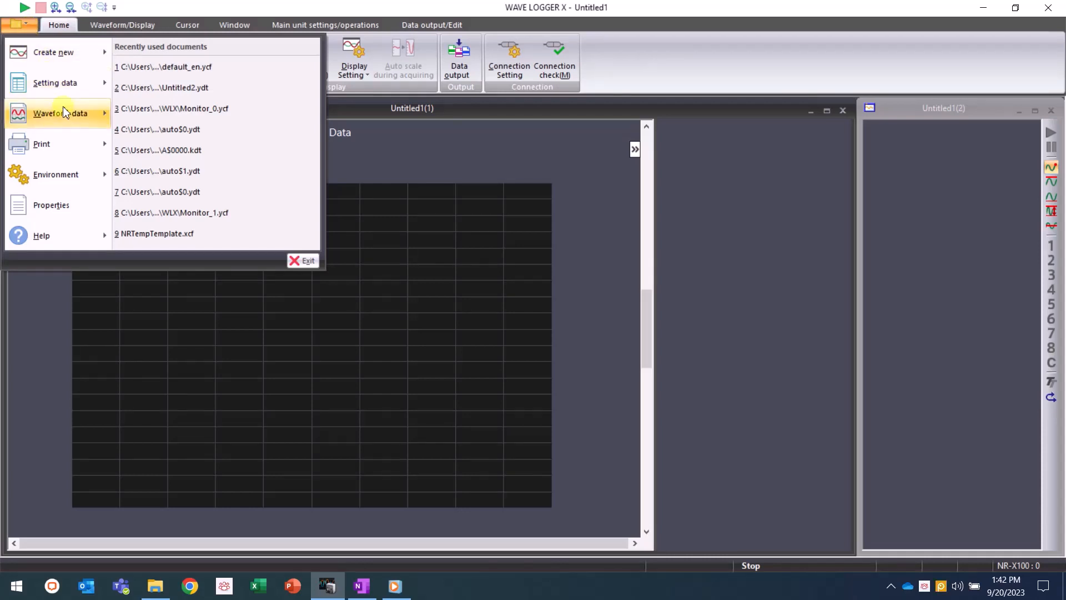
left_click(56, 173)
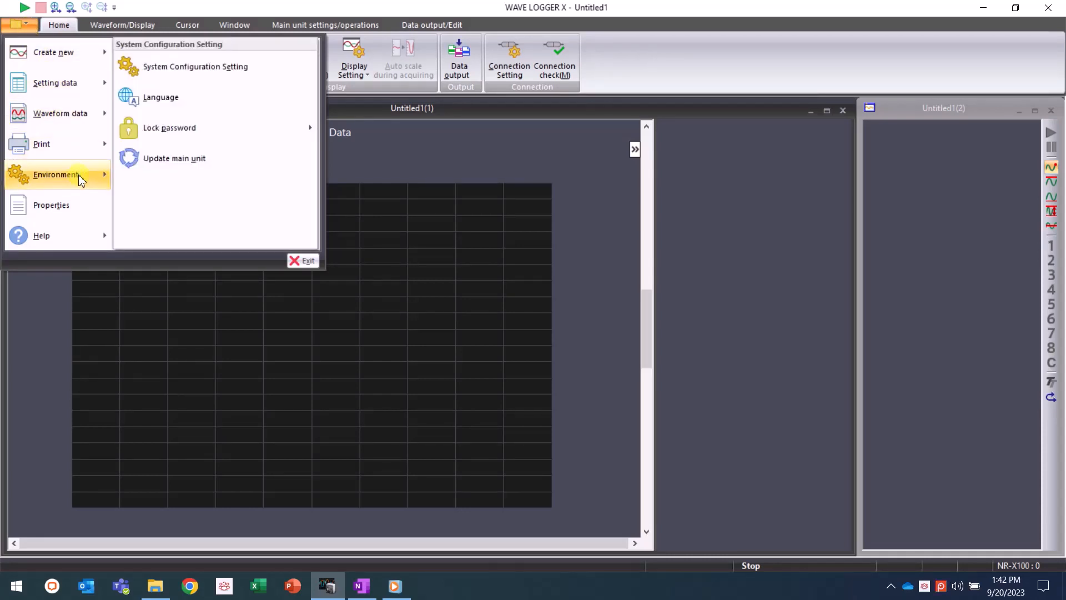
mouse_move(174, 157)
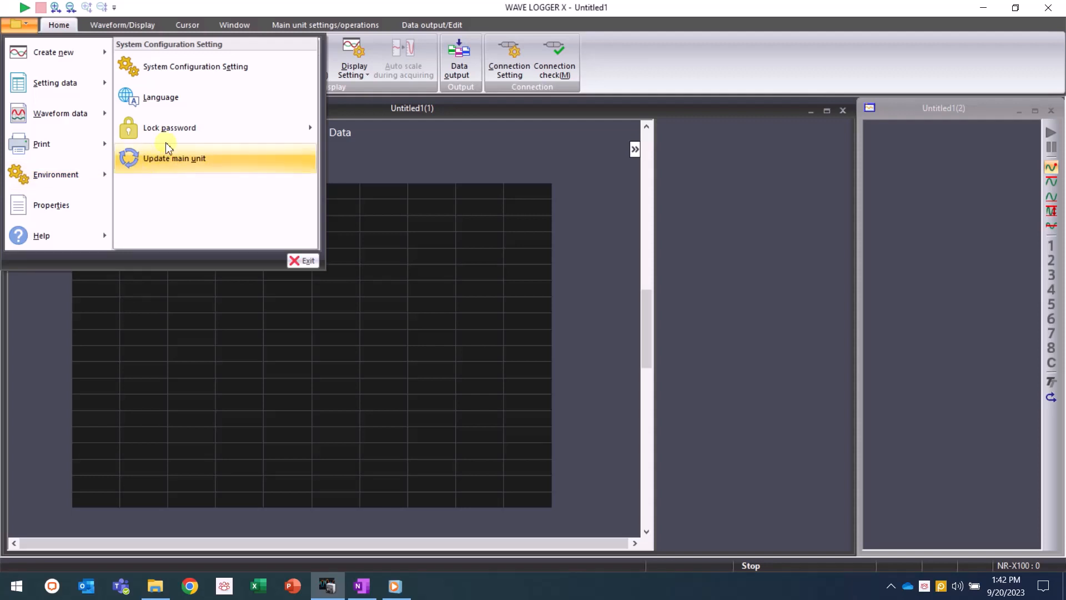
left_click(195, 66)
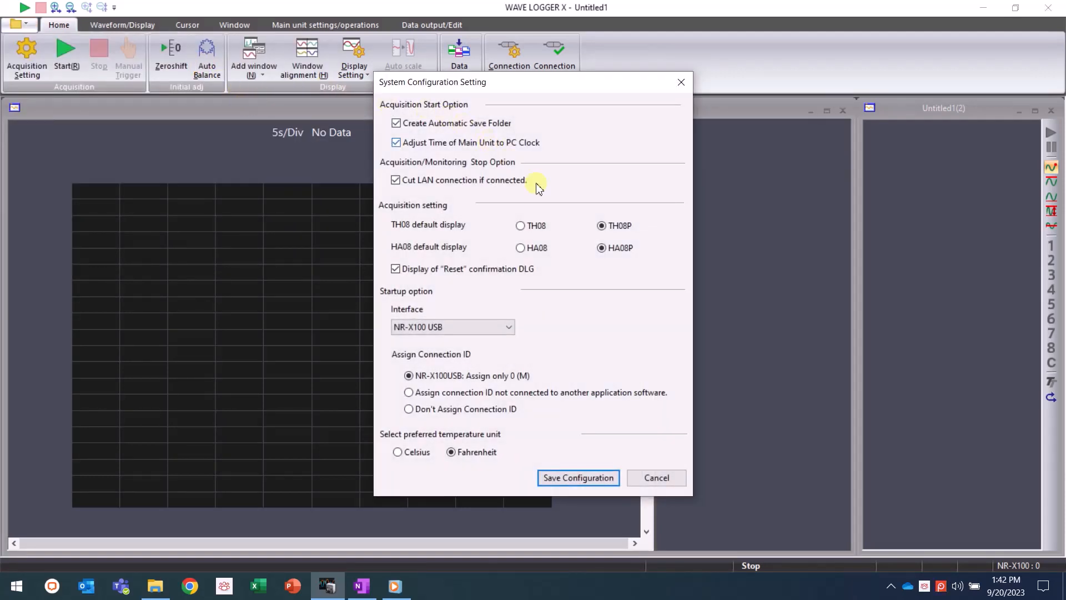
mouse_move(601, 247)
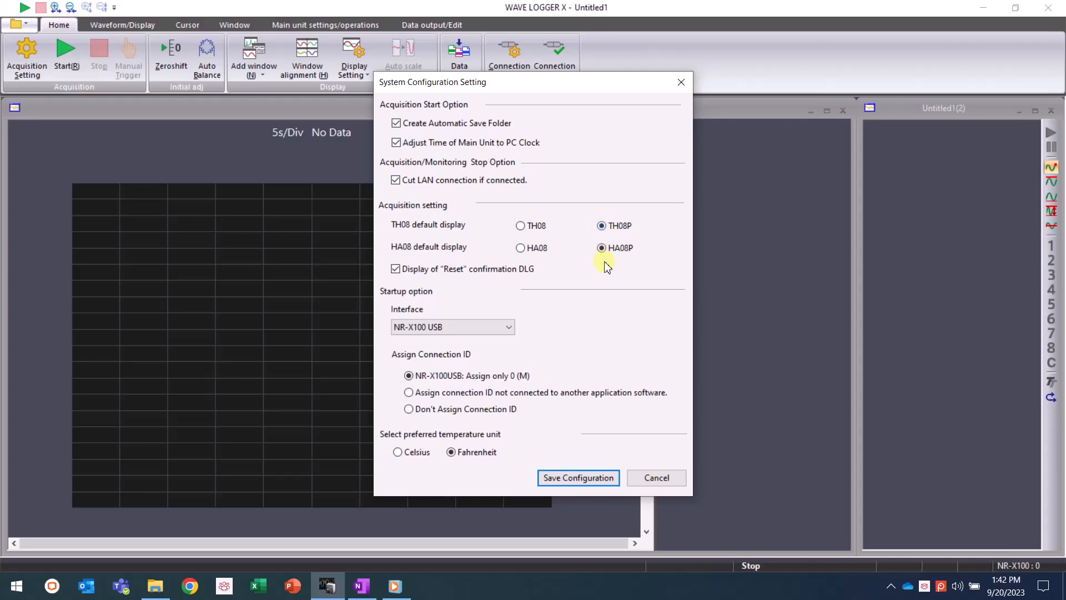
mouse_move(604, 400)
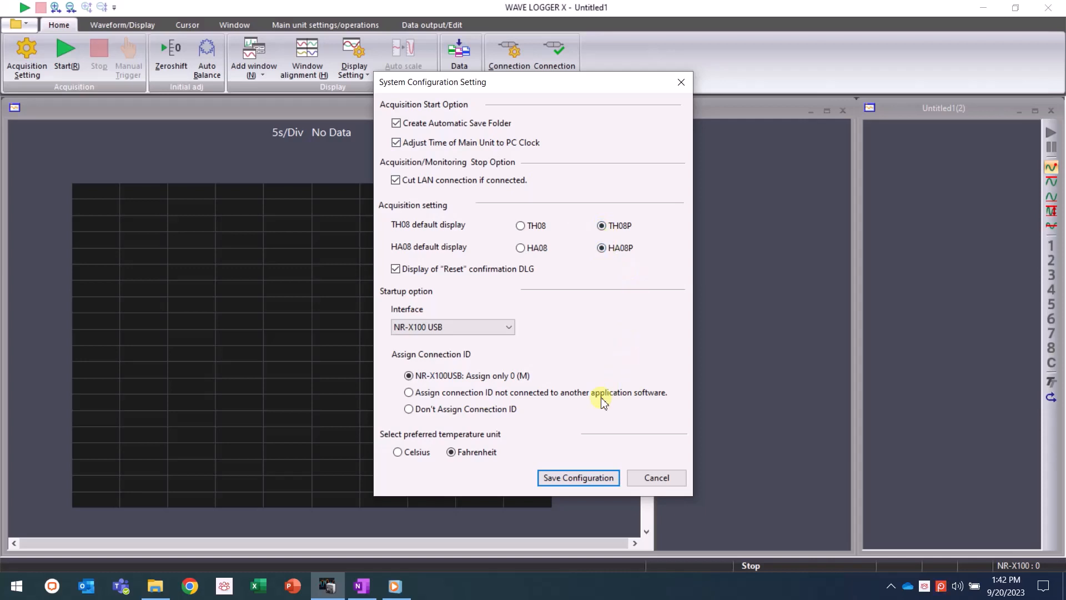
mouse_move(482, 448)
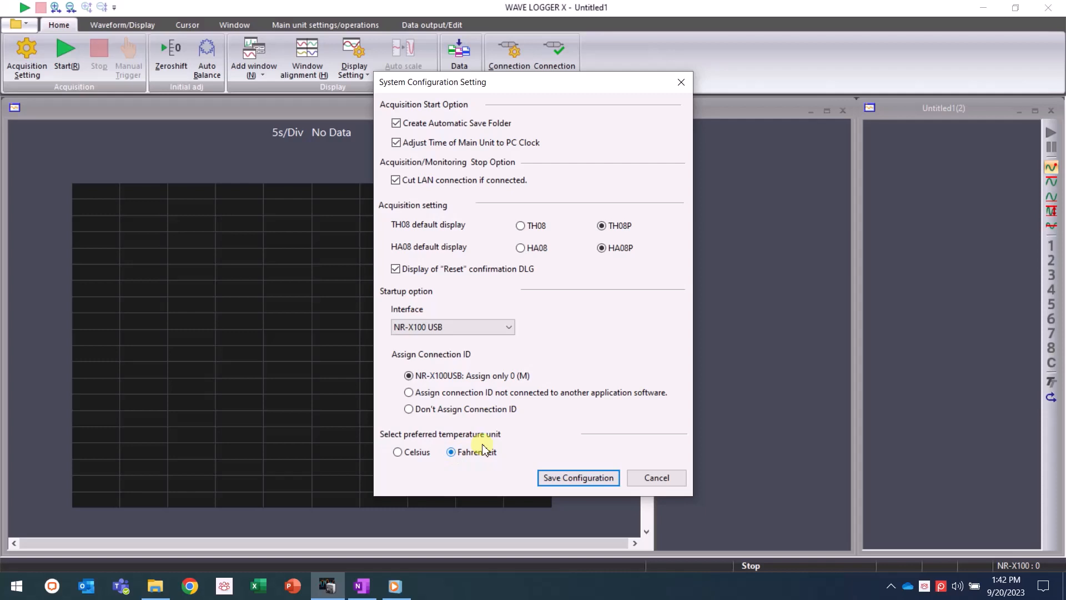
mouse_move(444, 290)
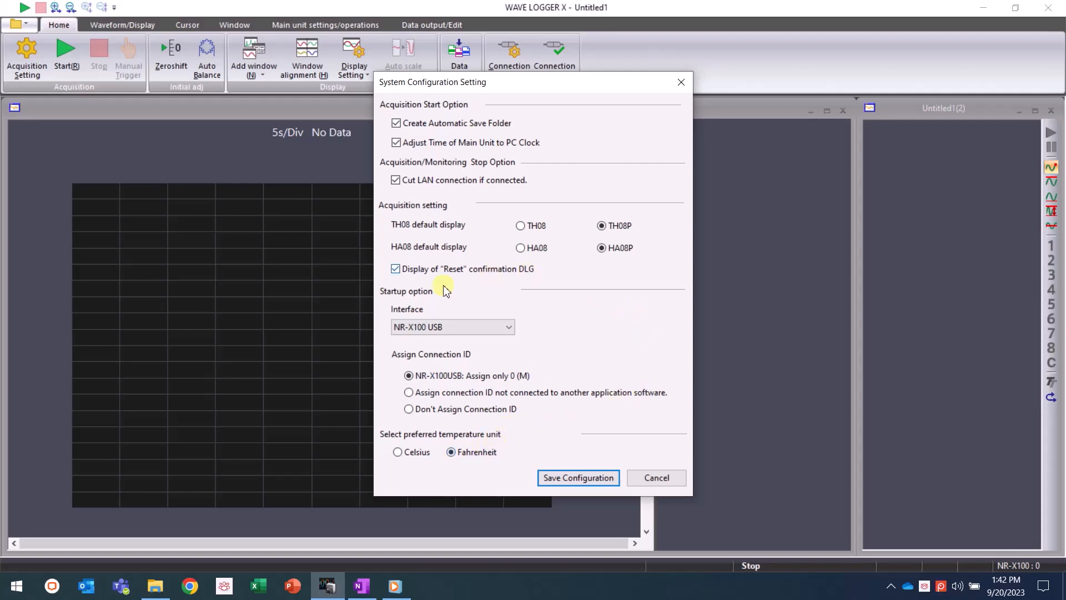
mouse_move(501, 320)
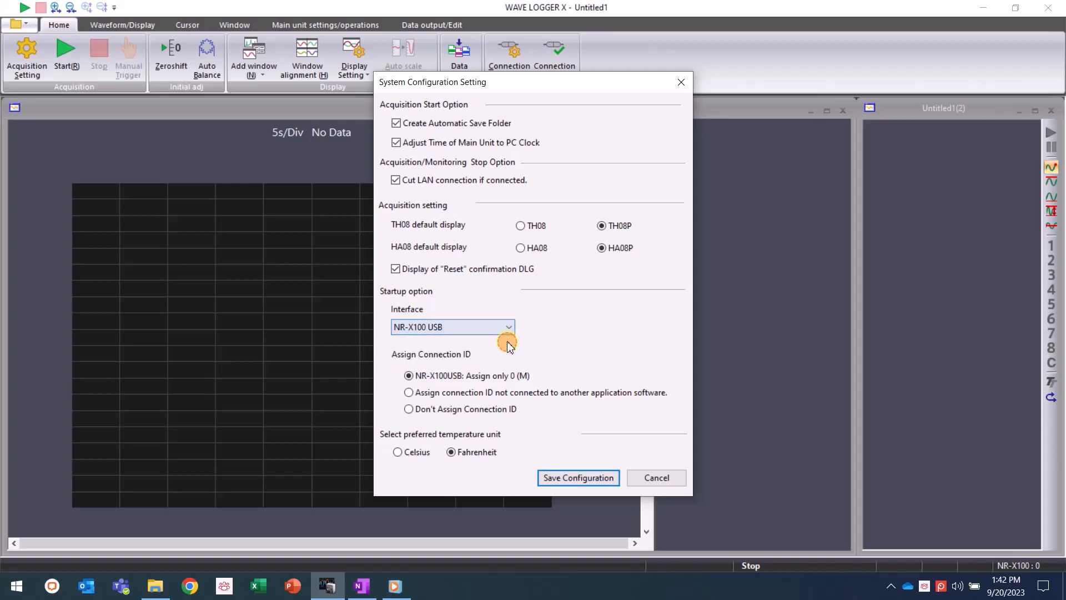
mouse_move(591, 462)
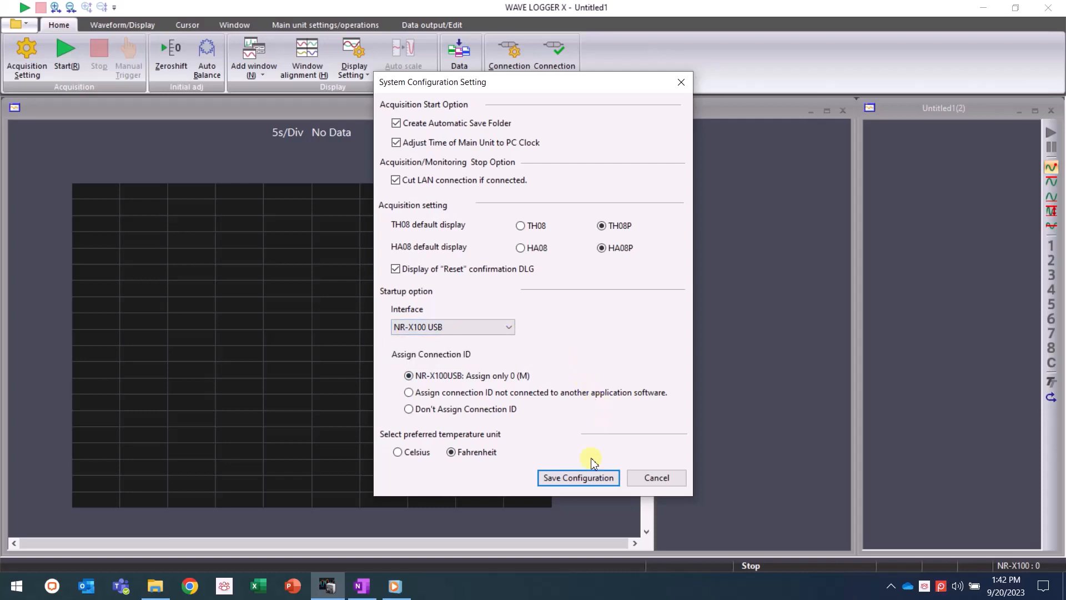
mouse_move(577, 477)
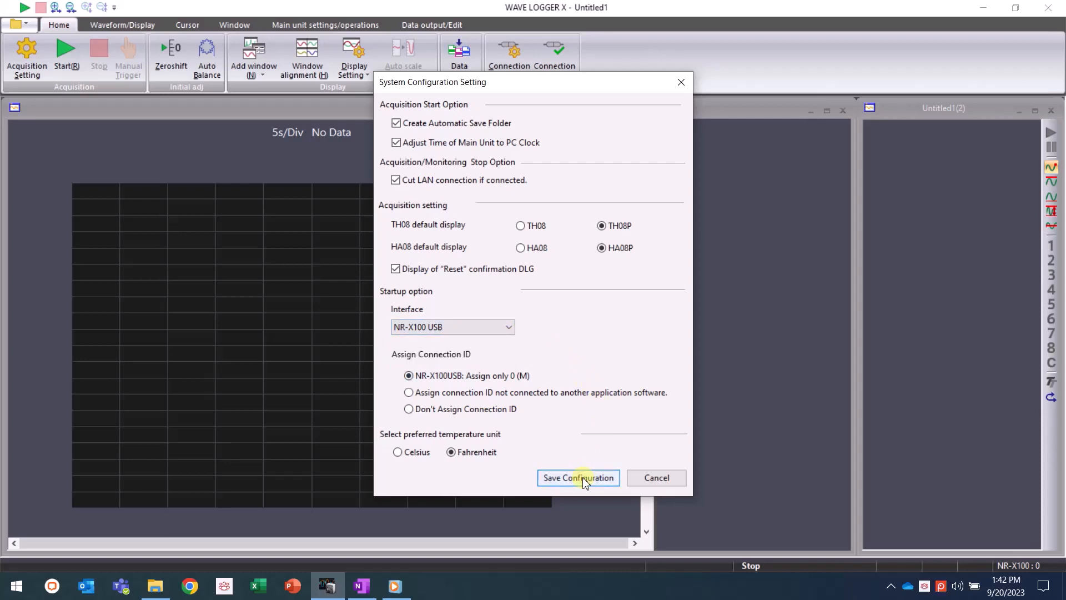
left_click(578, 478)
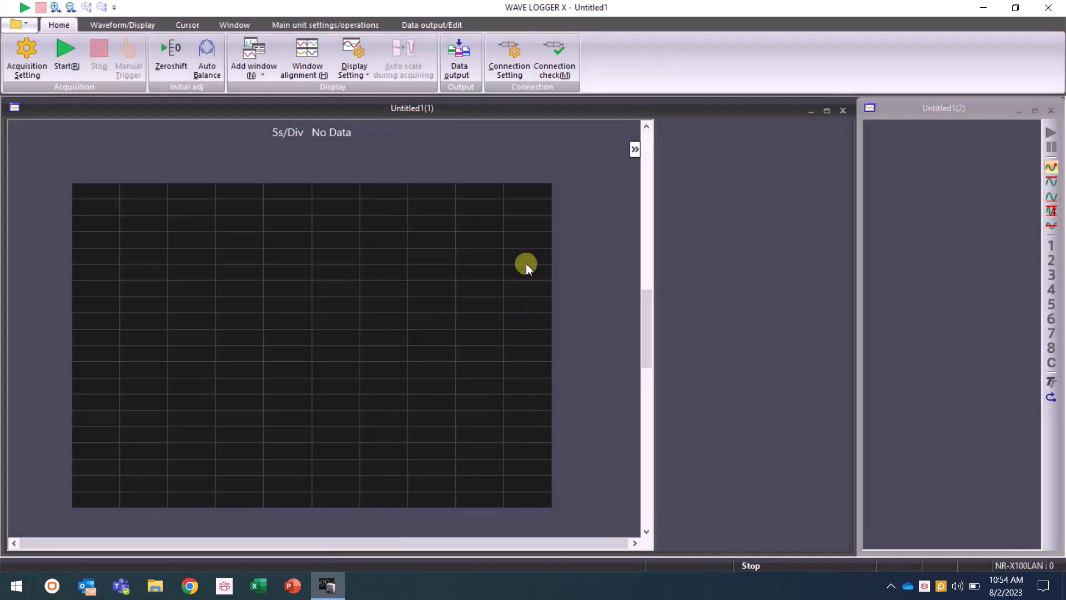
mouse_move(554, 58)
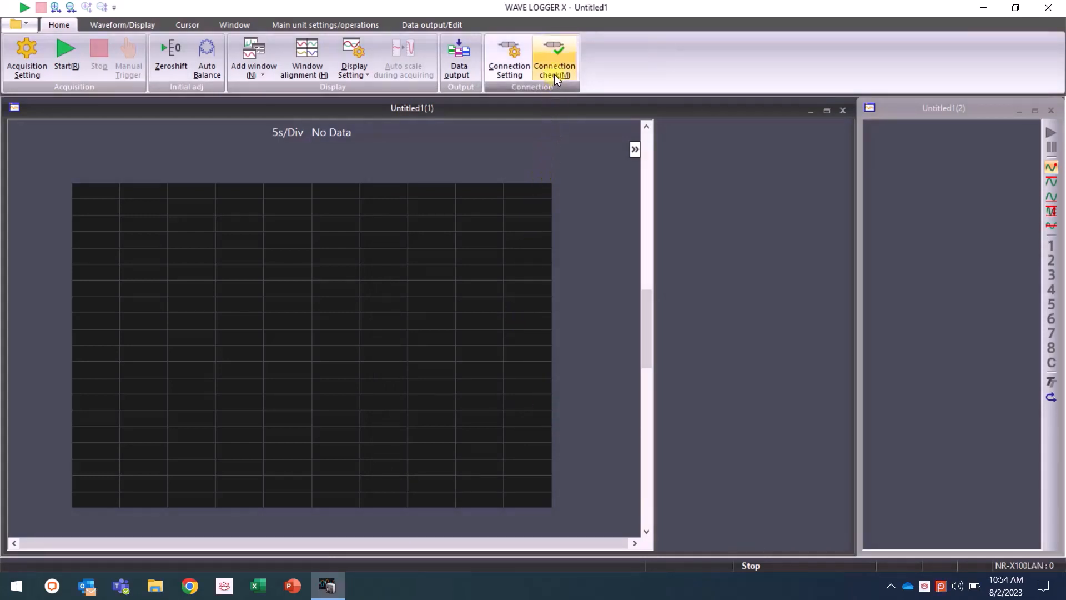
left_click(554, 58)
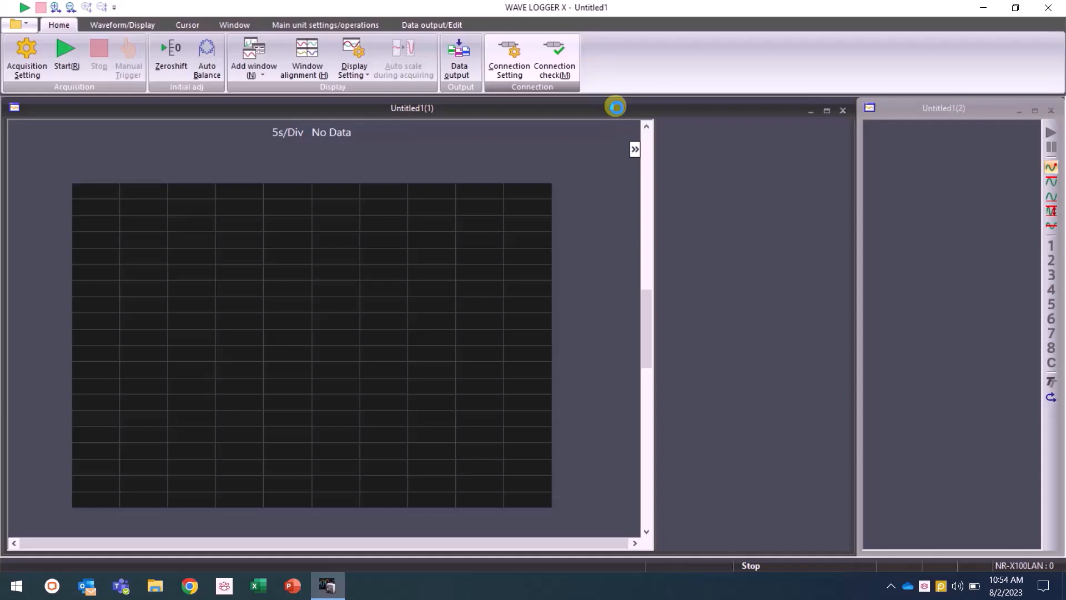
mouse_move(638, 112)
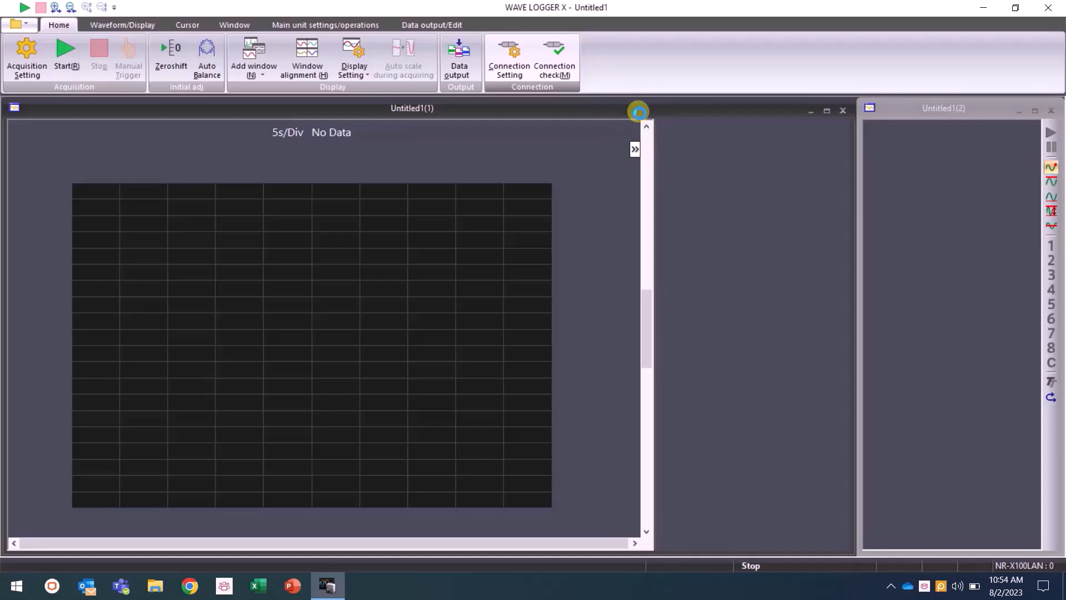
left_click(553, 57)
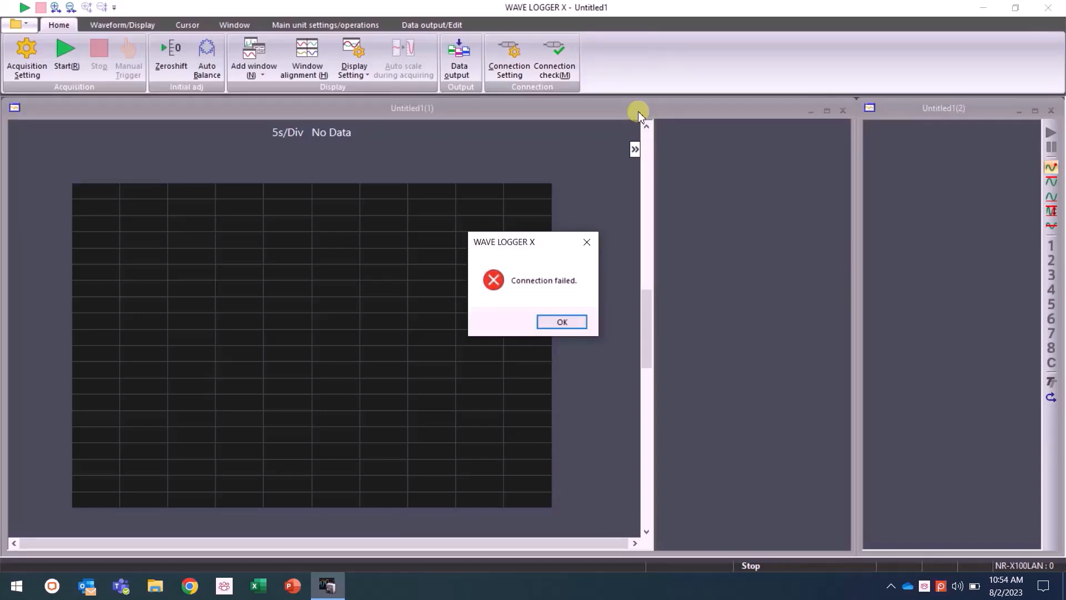
mouse_move(576, 224)
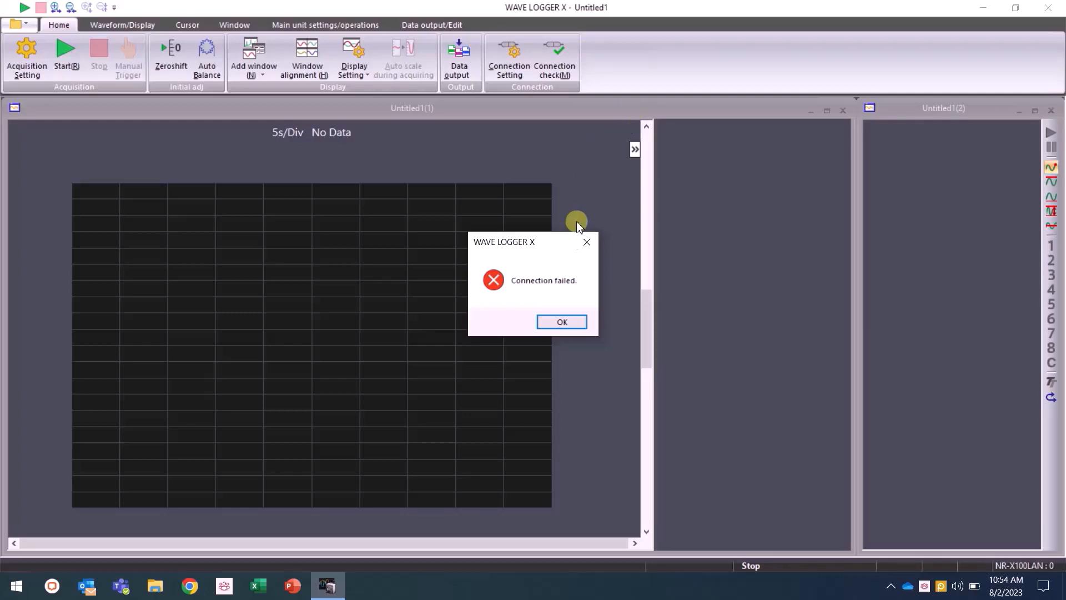
left_click(561, 321)
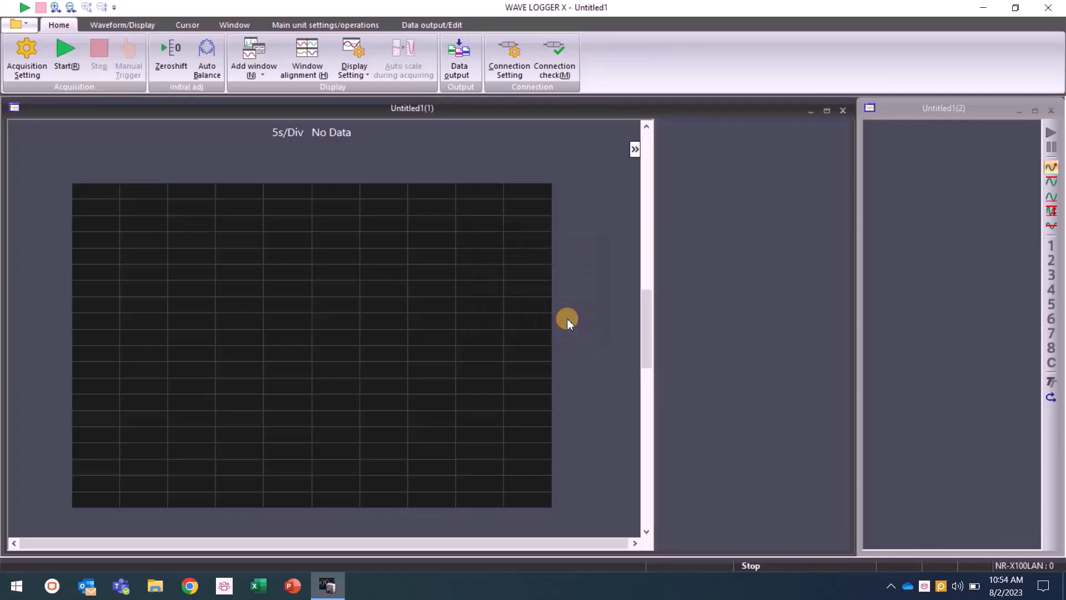
mouse_move(509, 58)
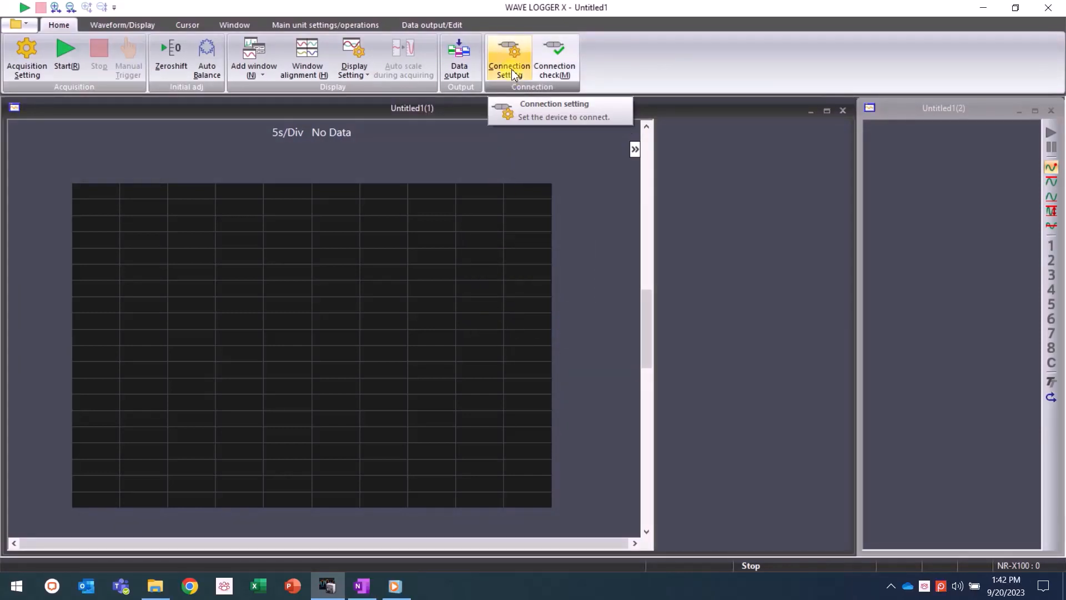
Connect over USB with master unit NR-X100USB : 0, then verify NR-TH08 is attached
left_click(509, 58)
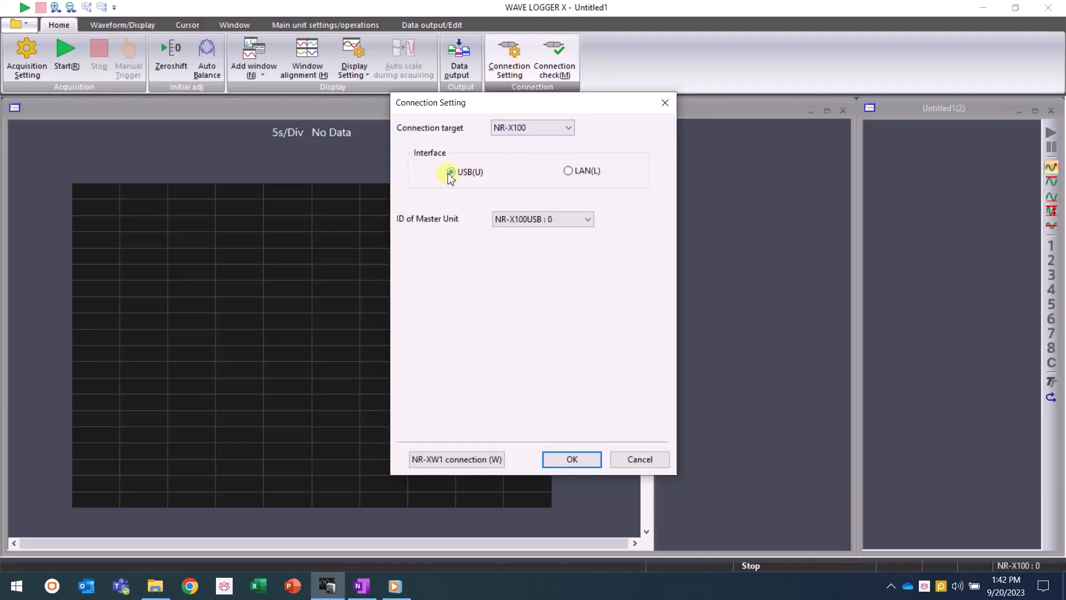
left_click(587, 218)
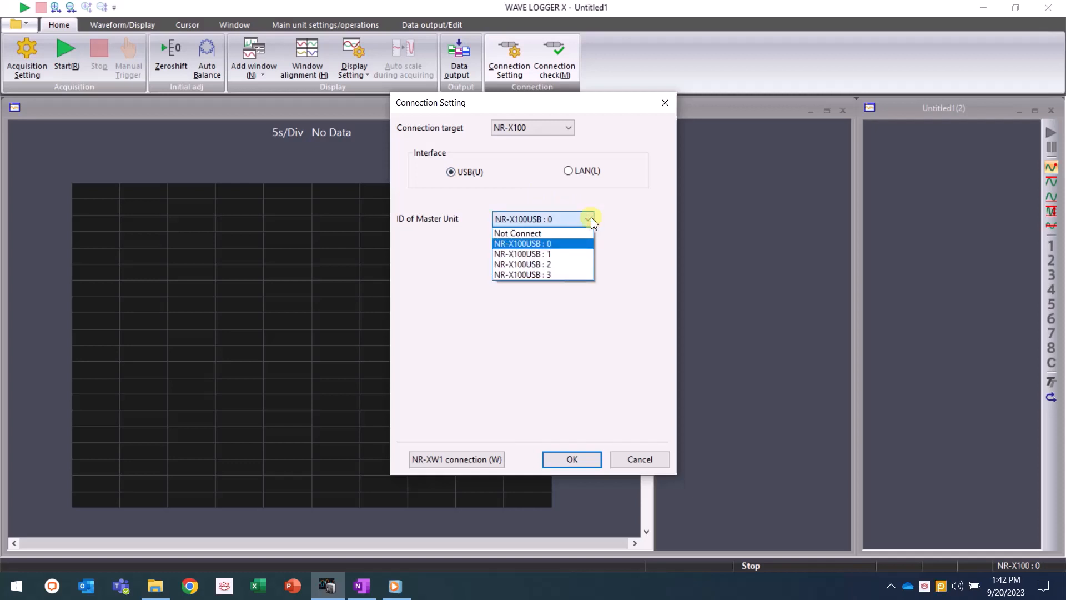
left_click(522, 243)
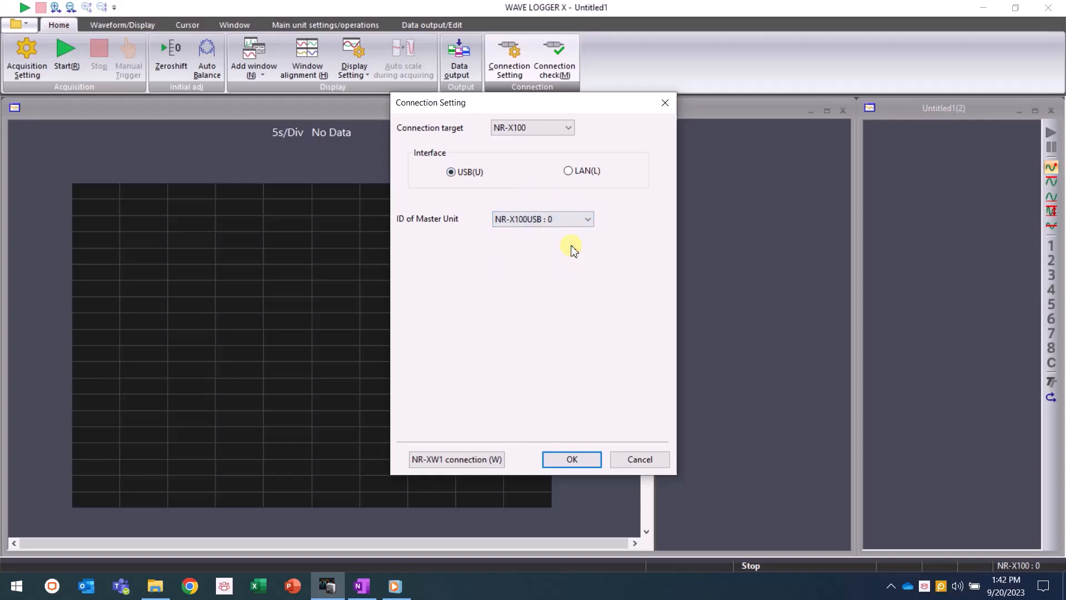
mouse_move(575, 315)
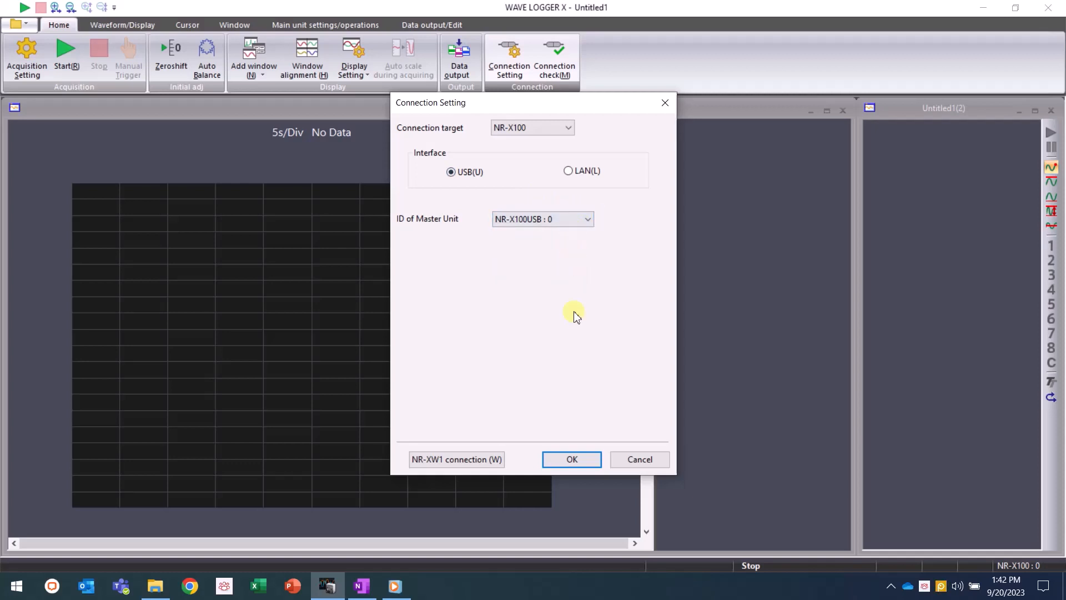
mouse_move(583, 425)
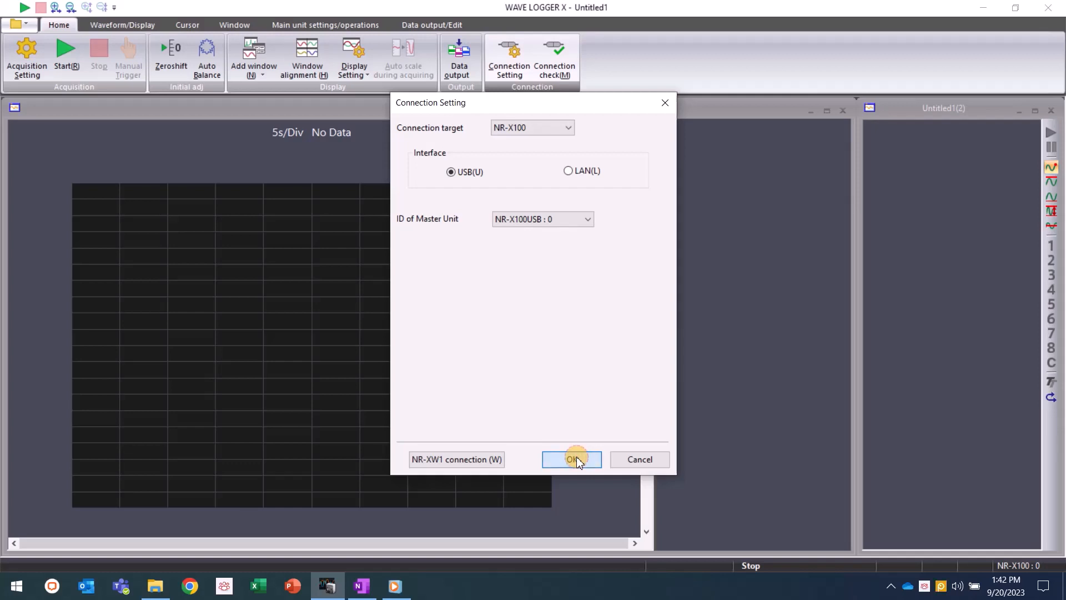
left_click(571, 459)
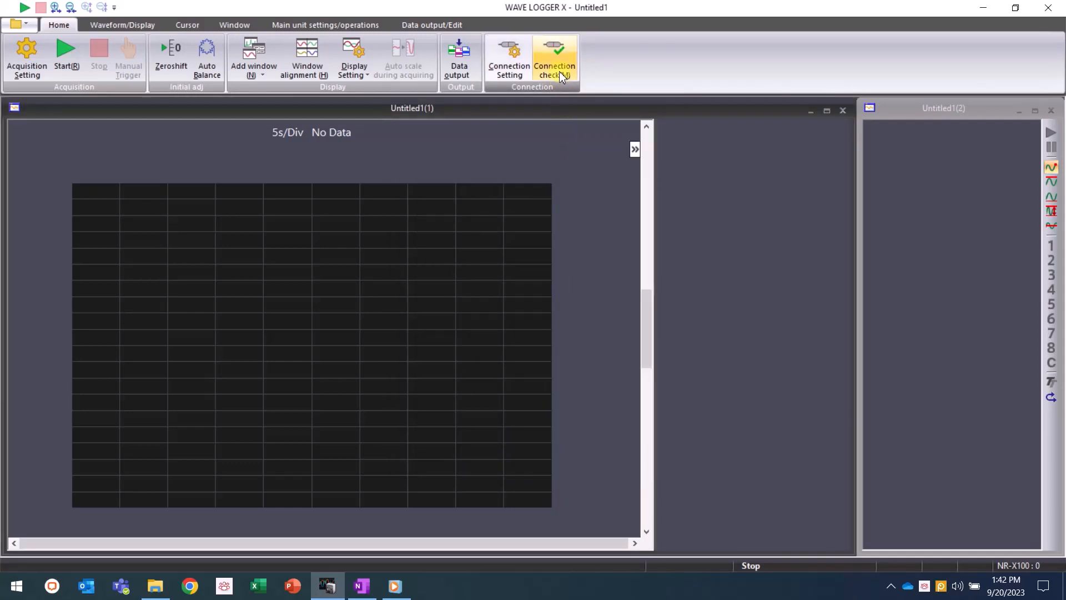
left_click(554, 60)
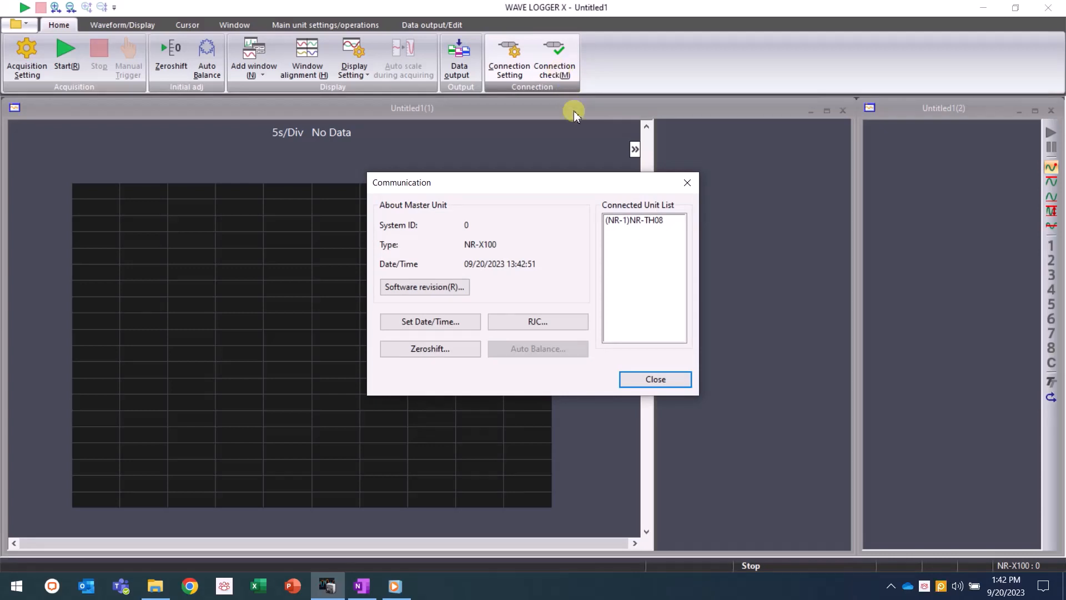
mouse_move(637, 358)
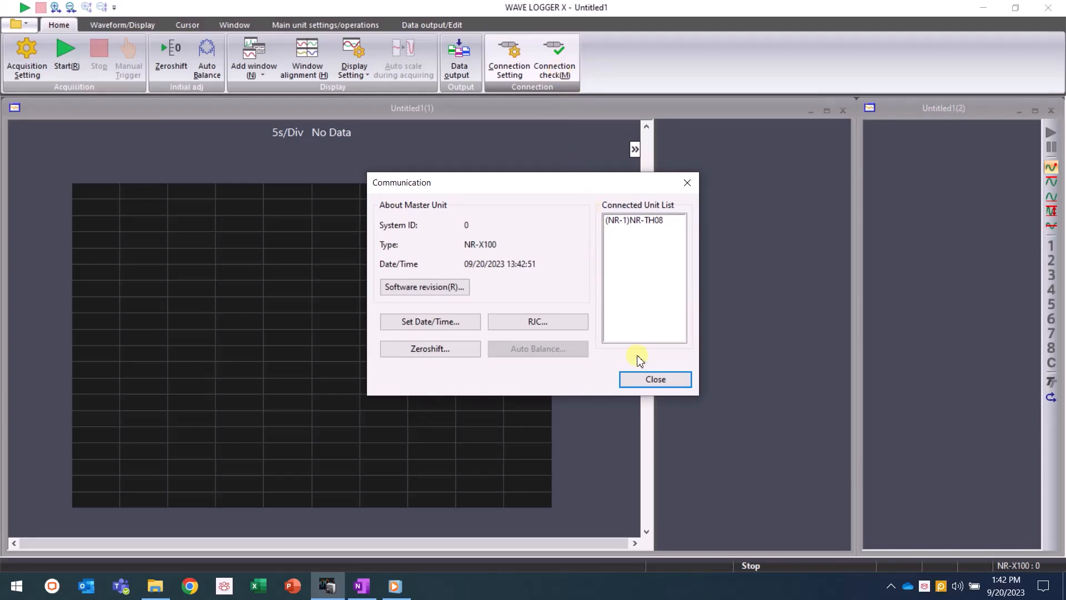
left_click(655, 379)
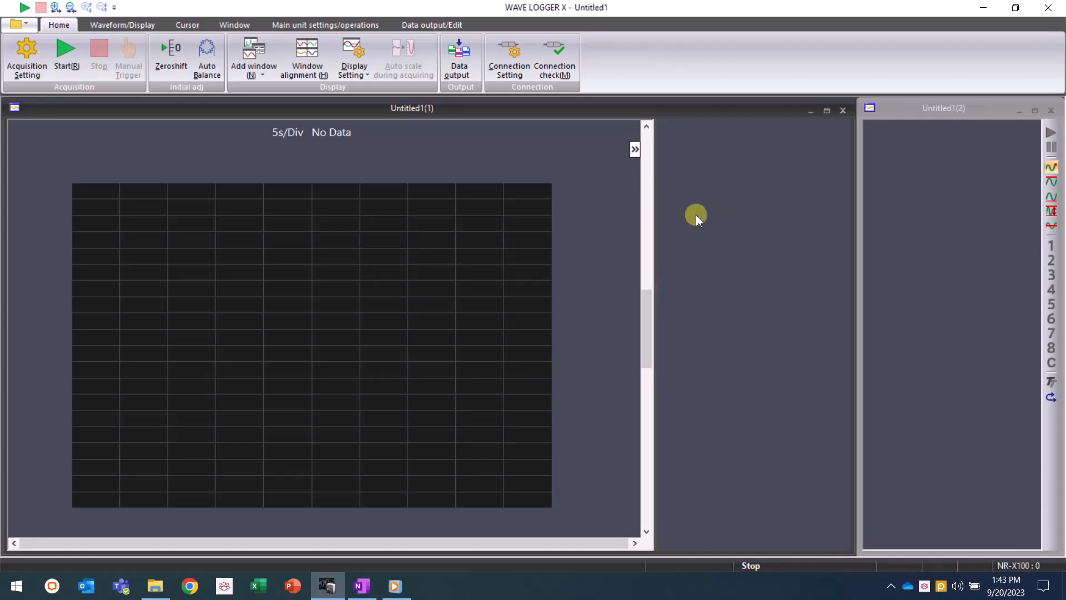
mouse_move(778, 246)
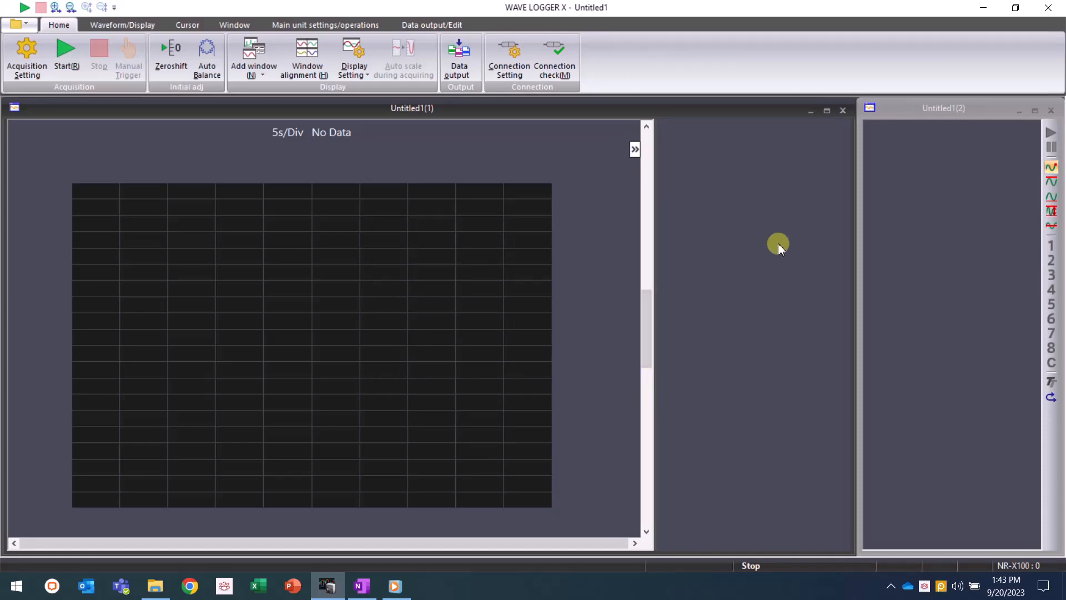